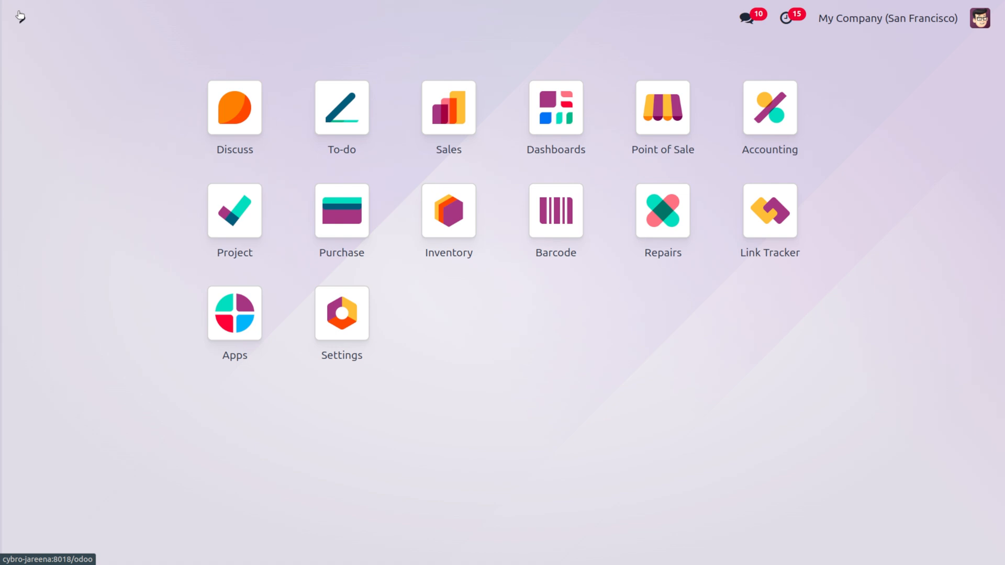
# Review the Point of Sale settings (Show margins & costs) and return to the shops dashboard.
pyautogui.click(662, 107)
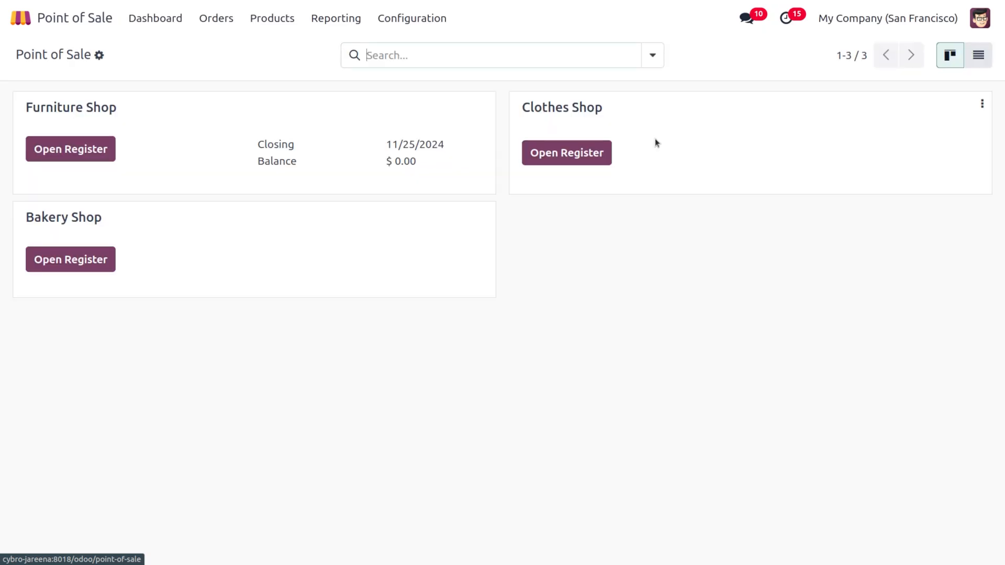
pyautogui.click(412, 17)
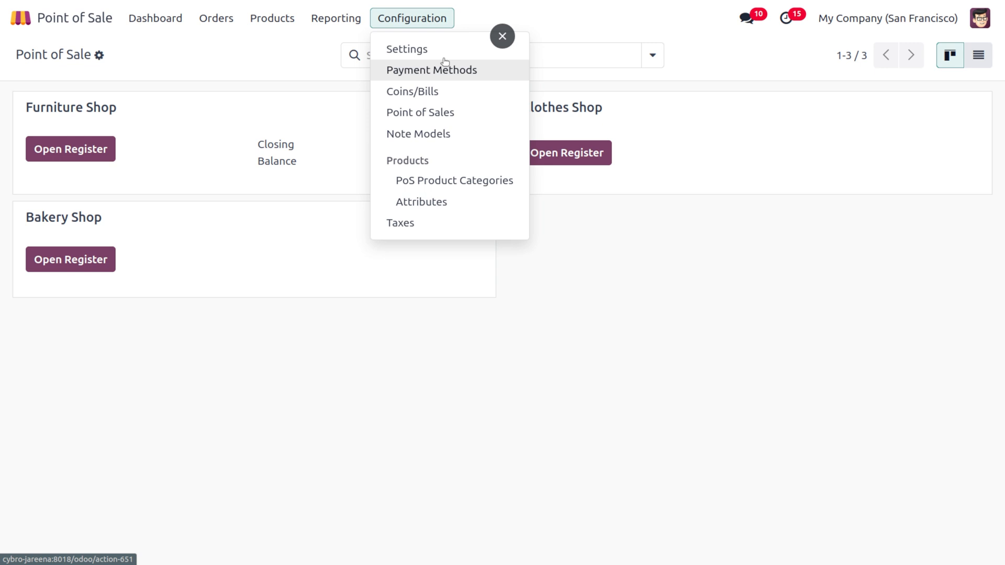
pyautogui.click(406, 50)
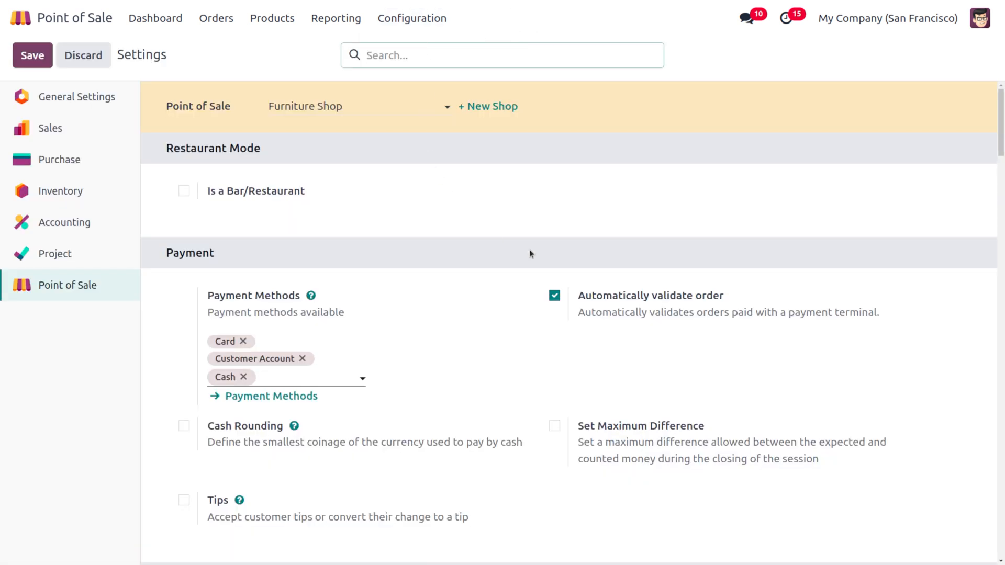
pyautogui.scroll(-3)
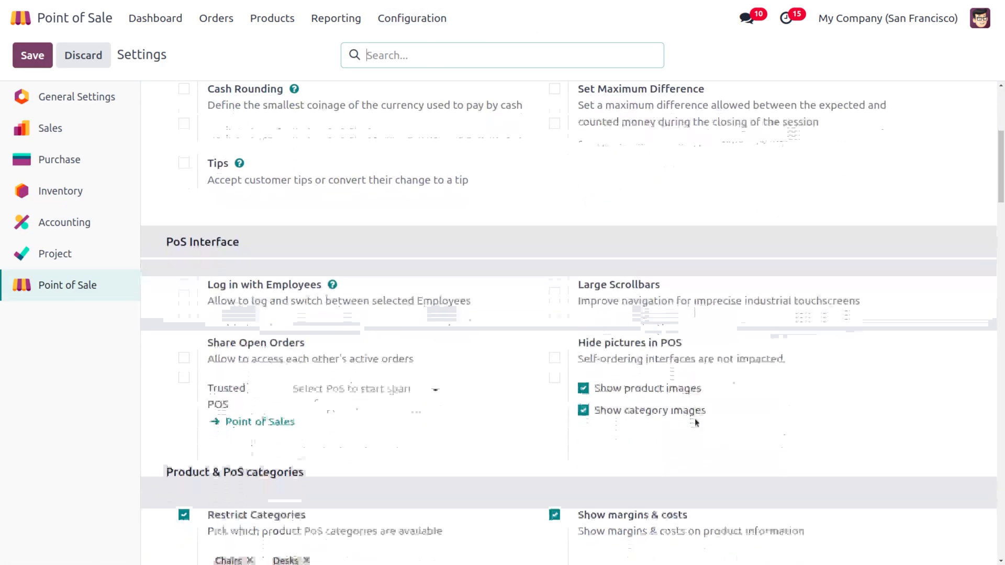
pyautogui.scroll(-3)
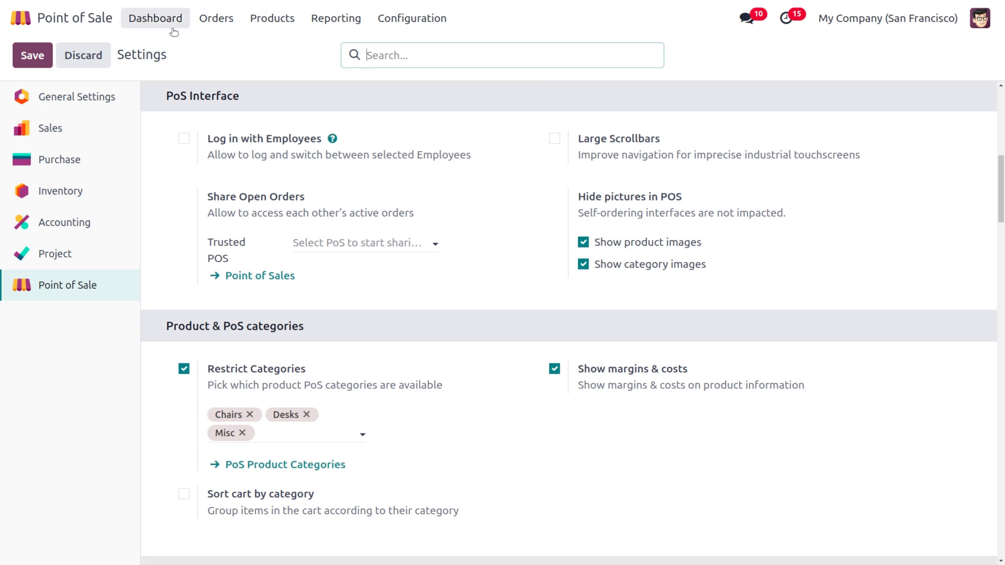
pyautogui.click(155, 19)
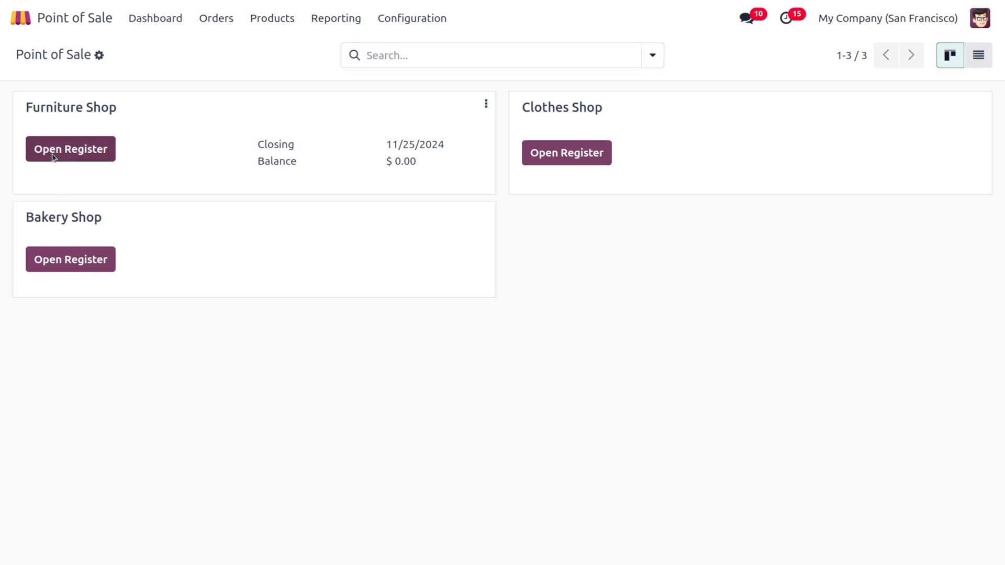
# Open the Furniture Shop register with 1000 as opening cash.
pyautogui.click(70, 149)
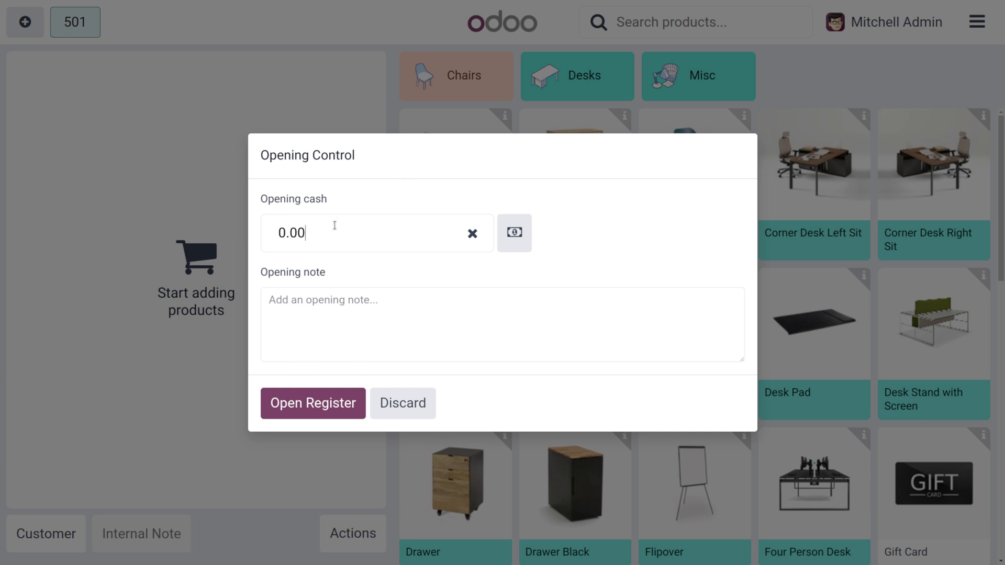
pyautogui.press('Backspace')
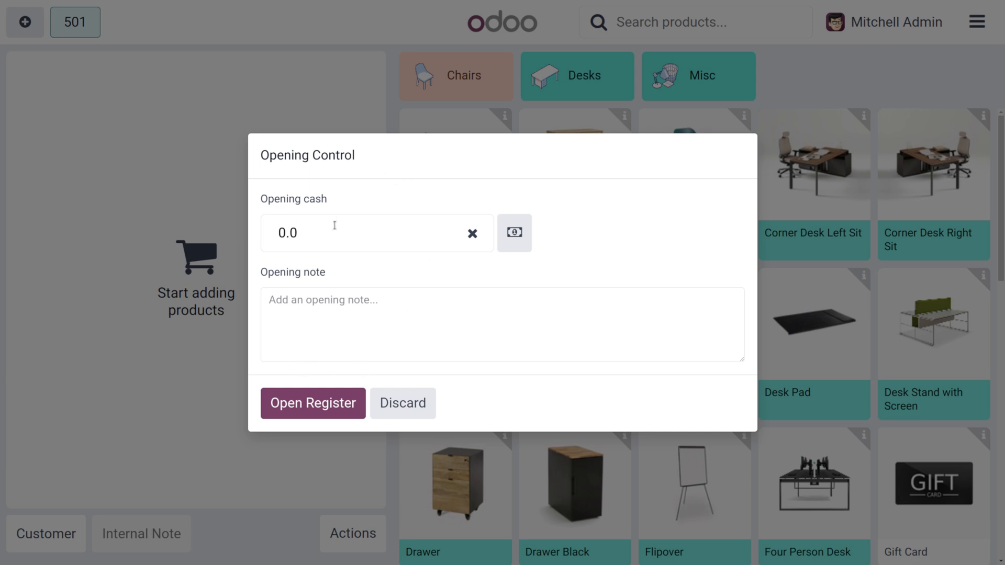
pyautogui.write('1000')
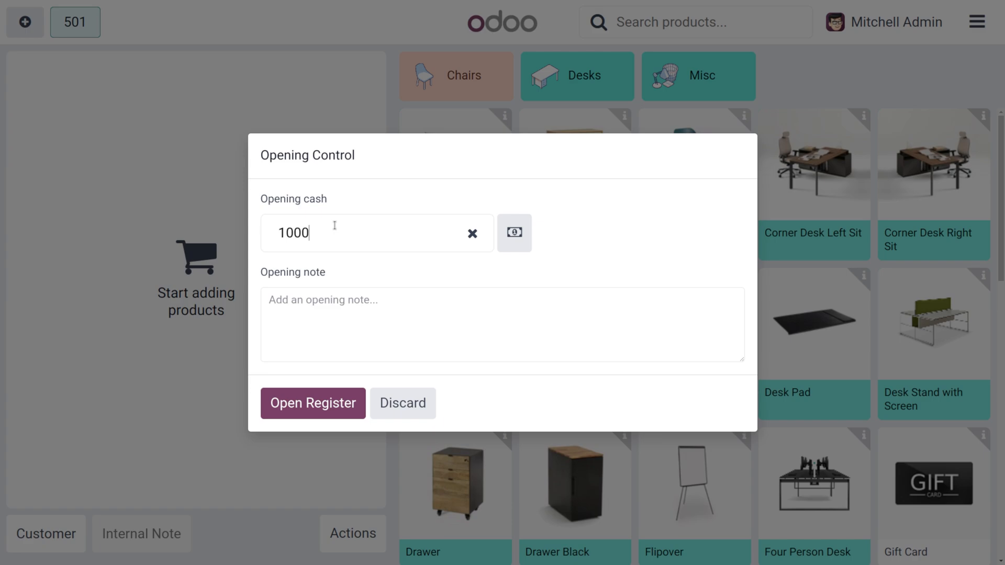
pyautogui.click(313, 403)
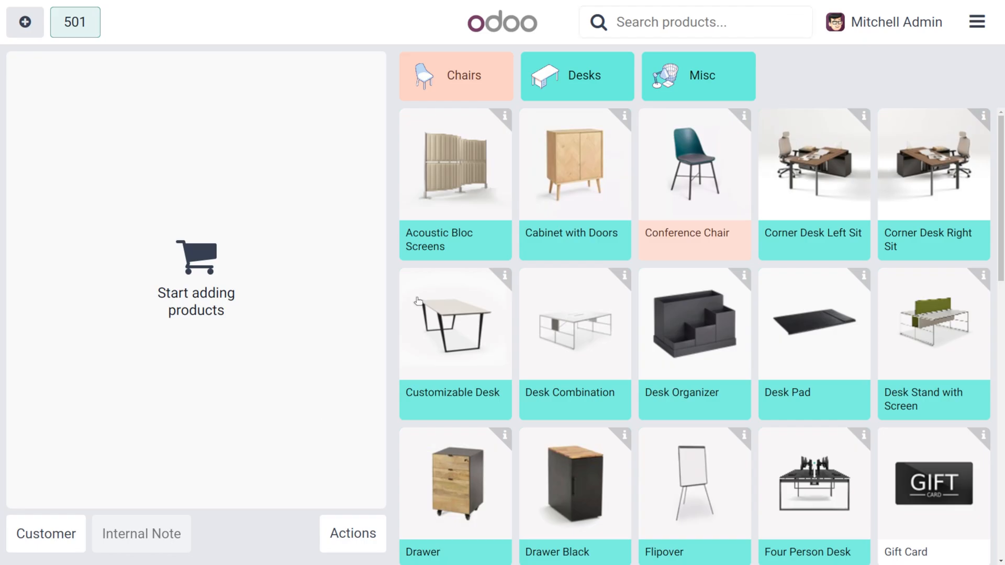
pyautogui.moveTo(643, 135)
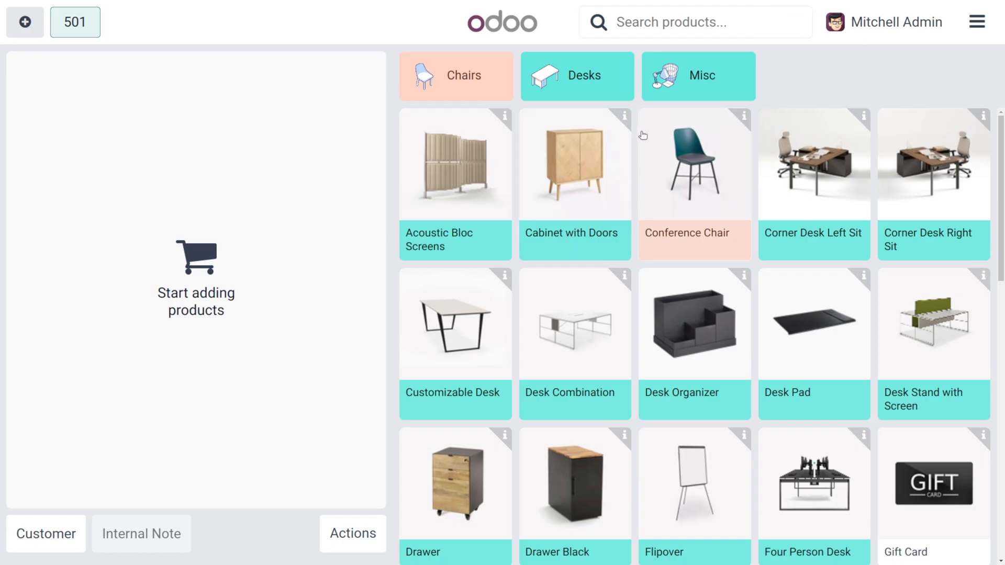
# Show Cabinet with Doors product info: $140.00 price, $120.50 cost, $19.50 margin.
pyautogui.click(623, 115)
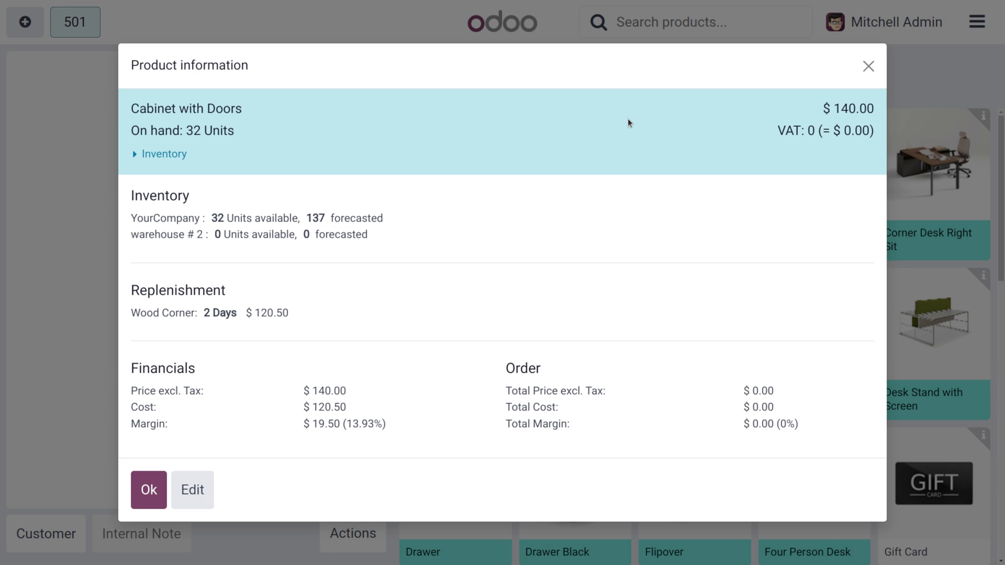
pyautogui.moveTo(168, 393)
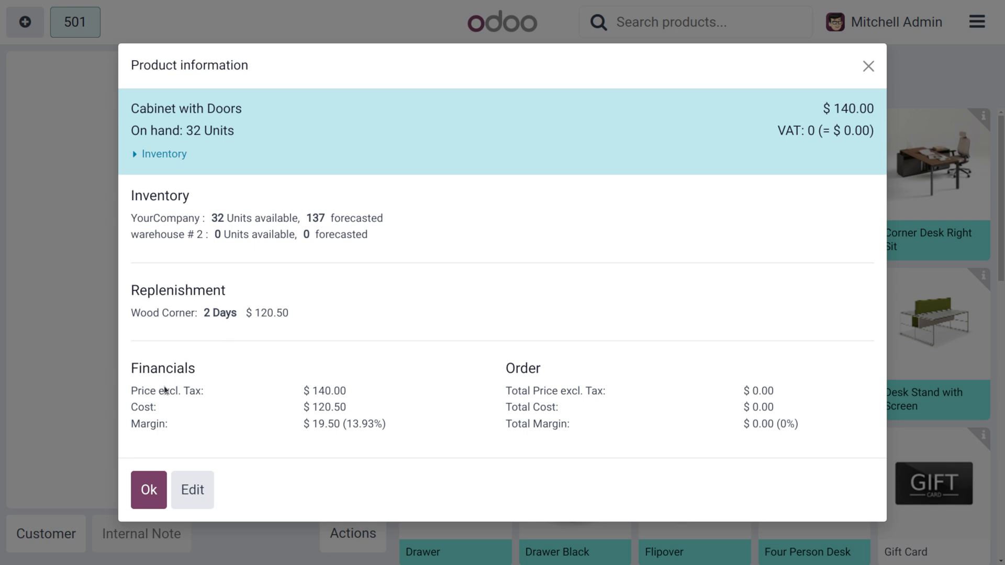
pyautogui.moveTo(309, 436)
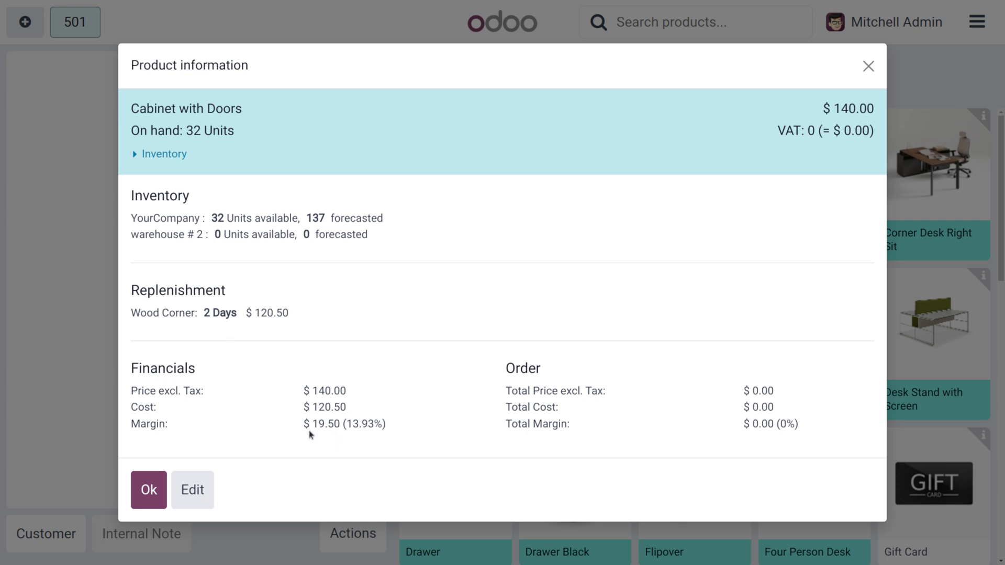
pyautogui.moveTo(339, 434)
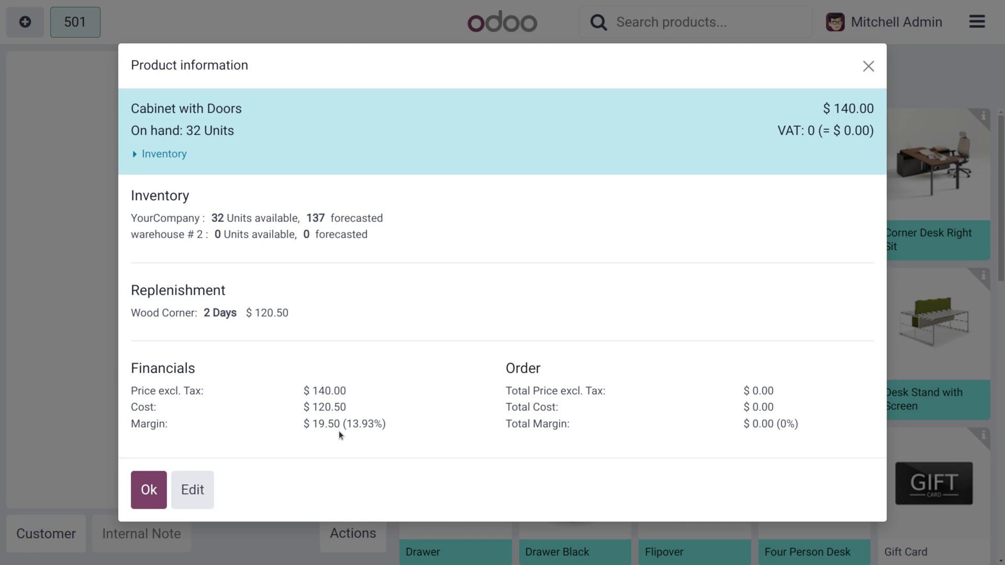
pyautogui.moveTo(330, 407)
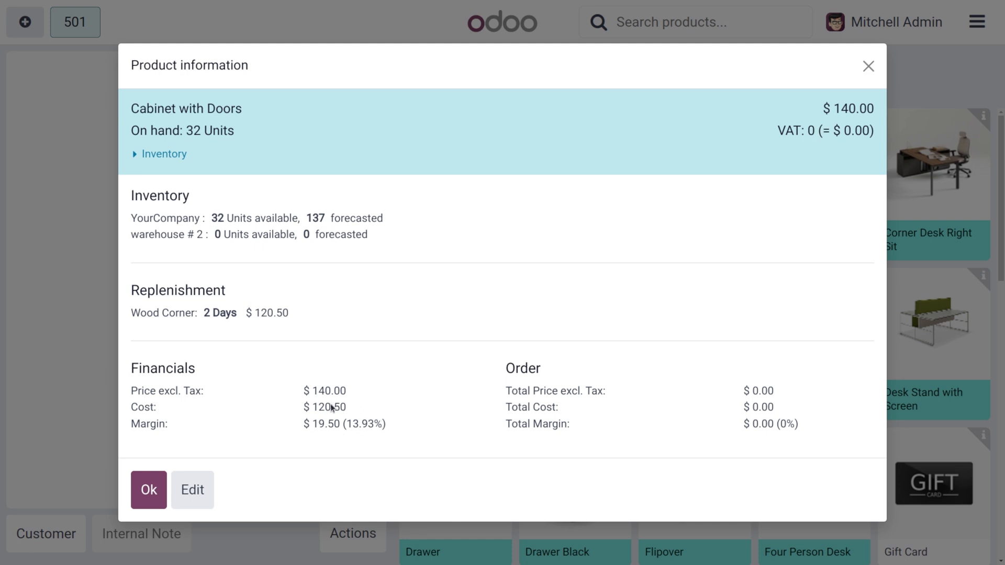
pyautogui.moveTo(326, 402)
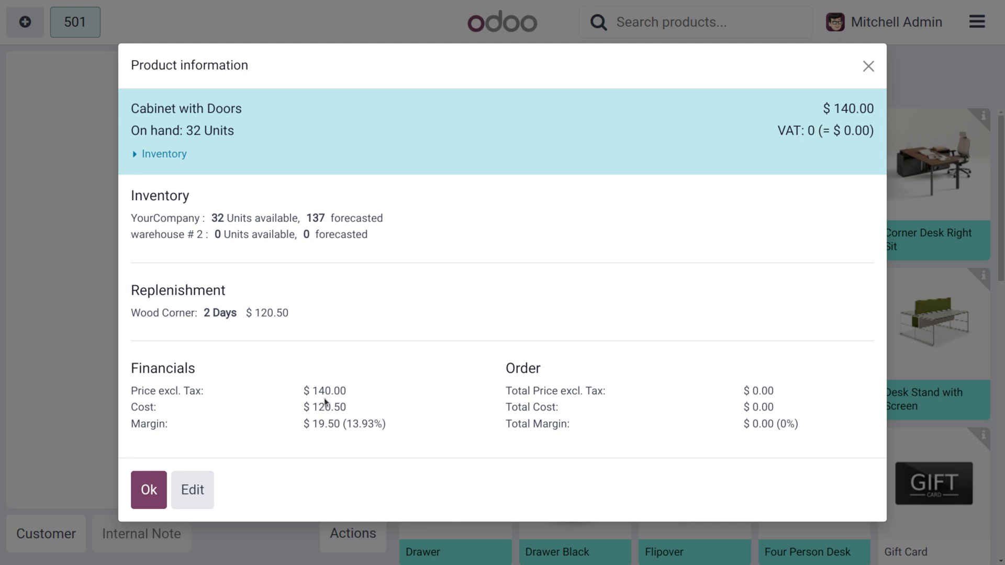
pyautogui.moveTo(325, 404)
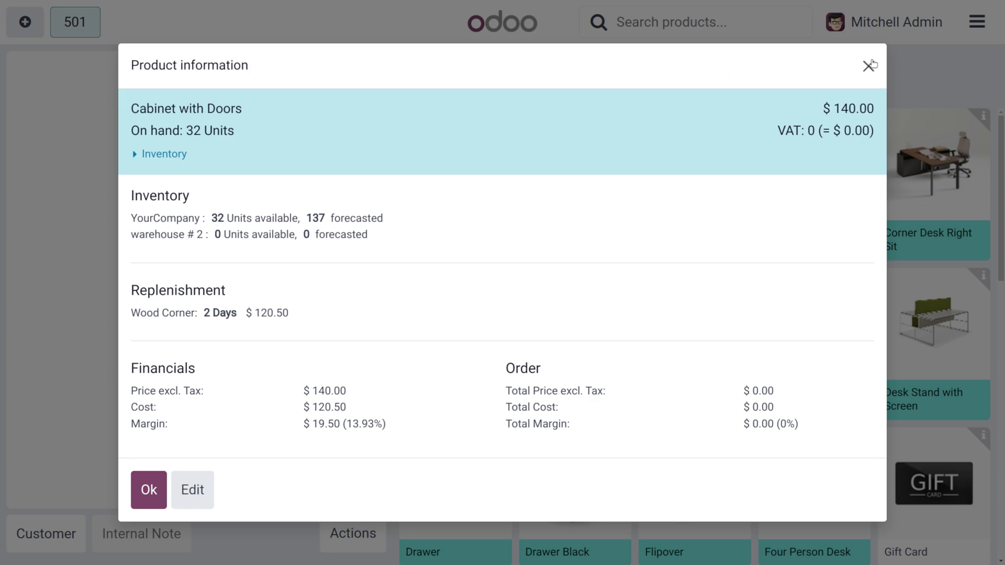
pyautogui.click(148, 490)
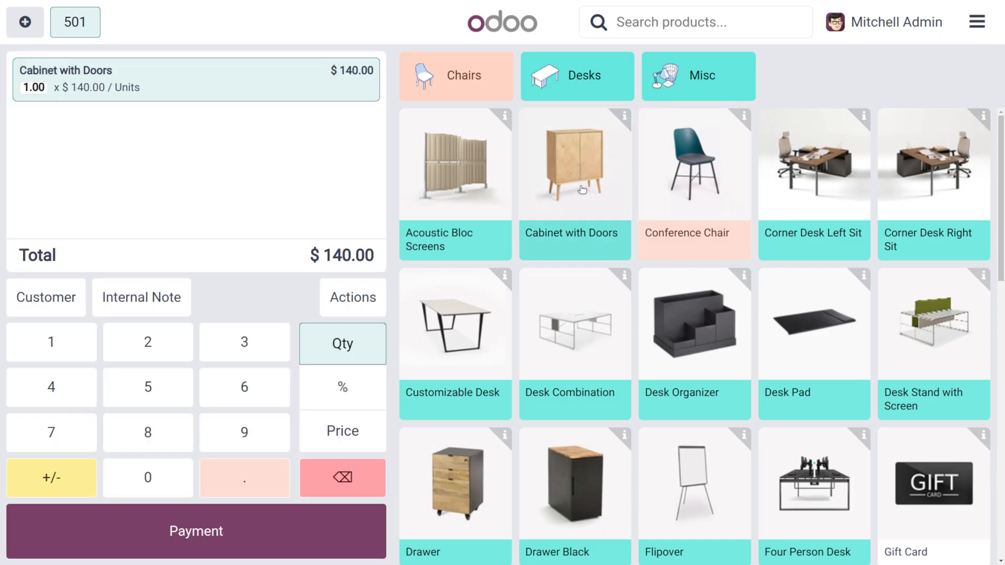
pyautogui.moveTo(205, 217)
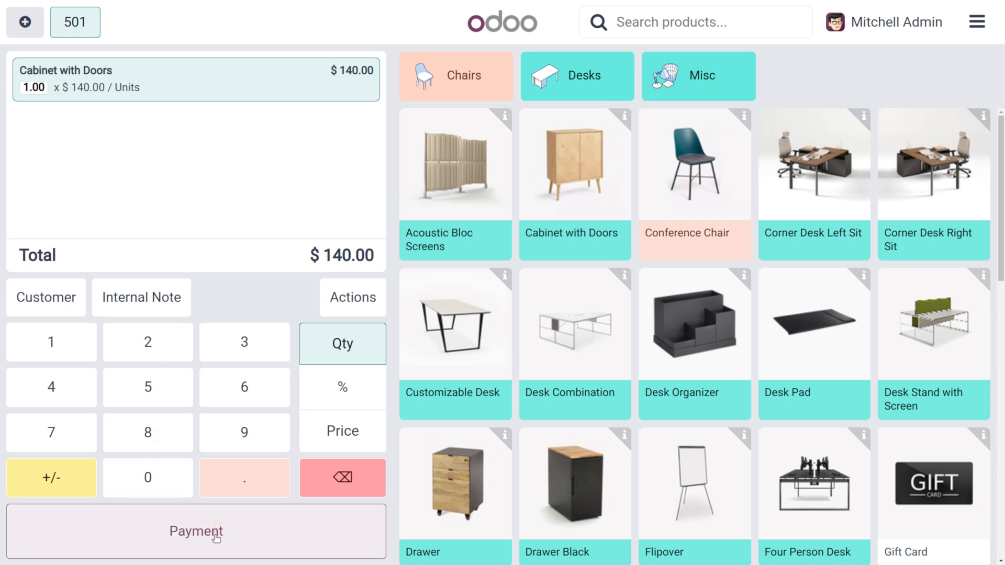
pyautogui.click(197, 532)
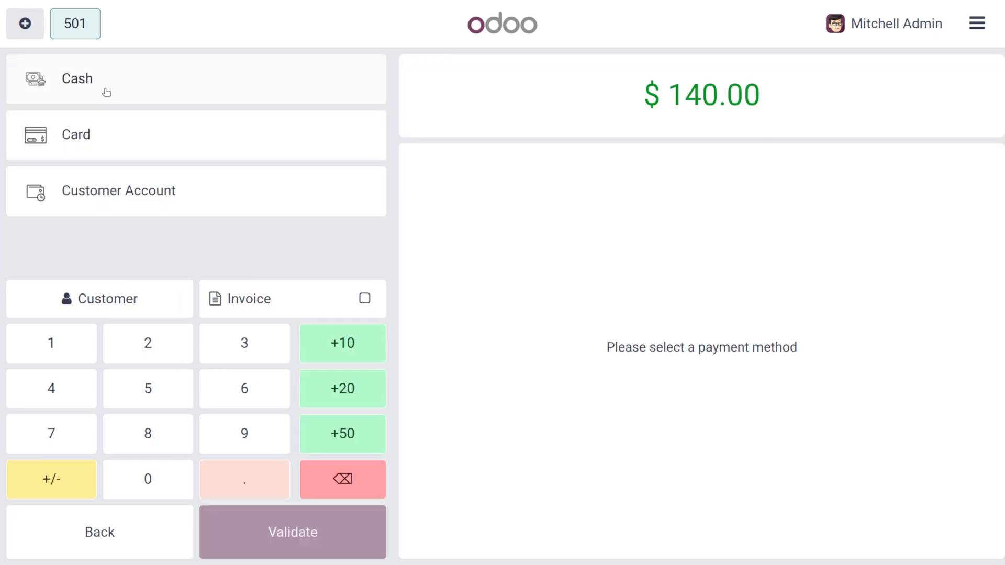
pyautogui.click(77, 79)
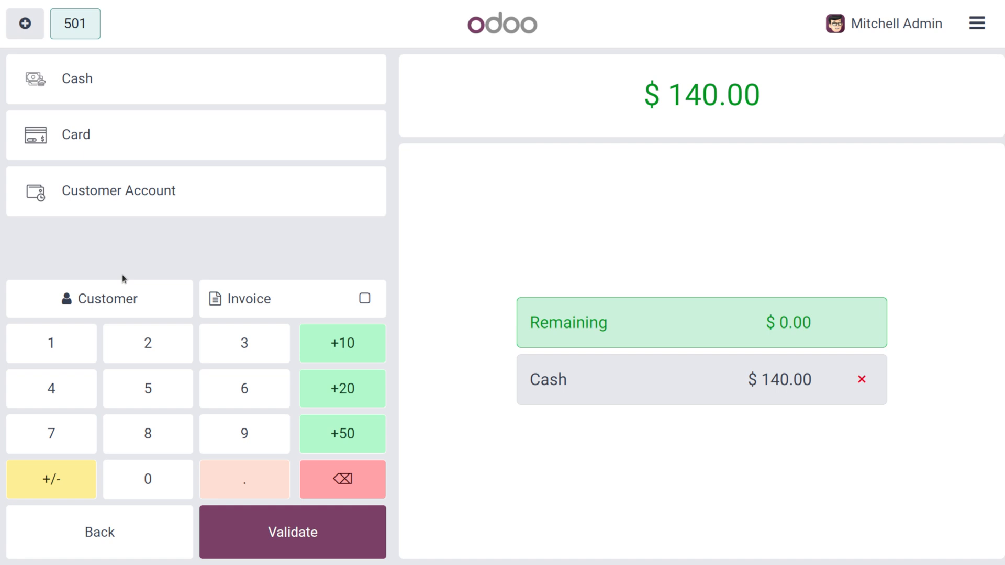
pyautogui.click(99, 300)
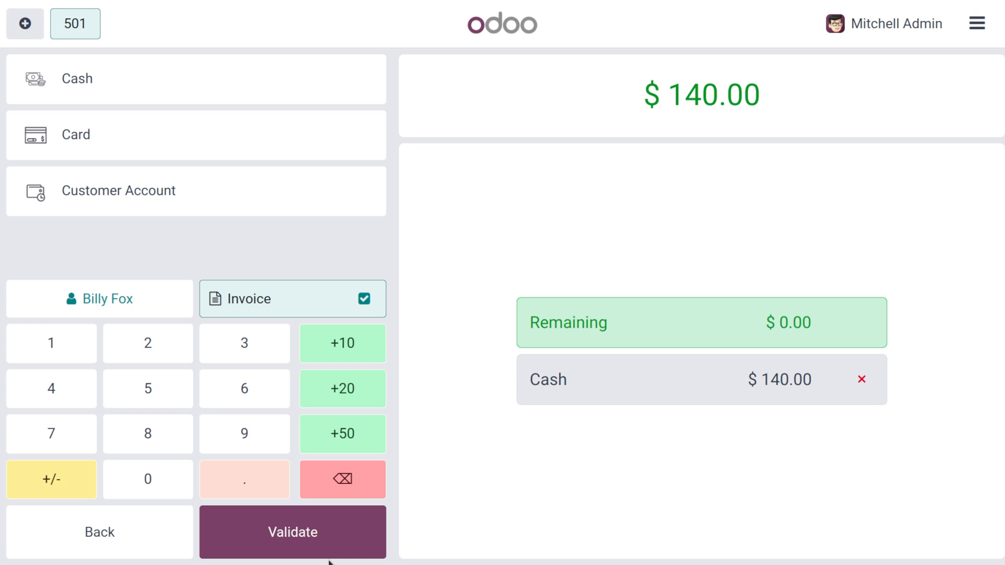
pyautogui.moveTo(326, 546)
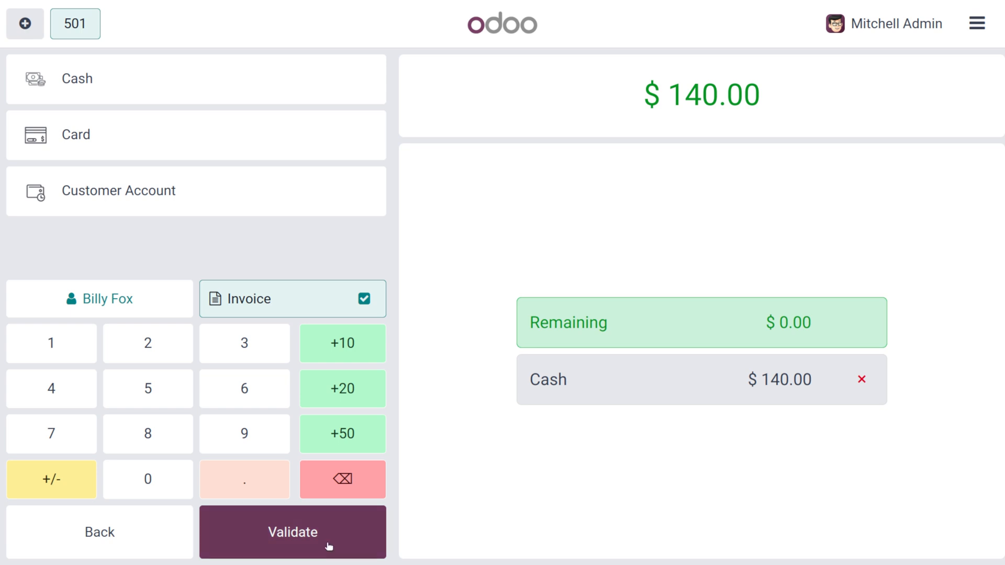
# Validate the $140.00 cash payment to the receipt screen and show the session menu.
pyautogui.click(292, 532)
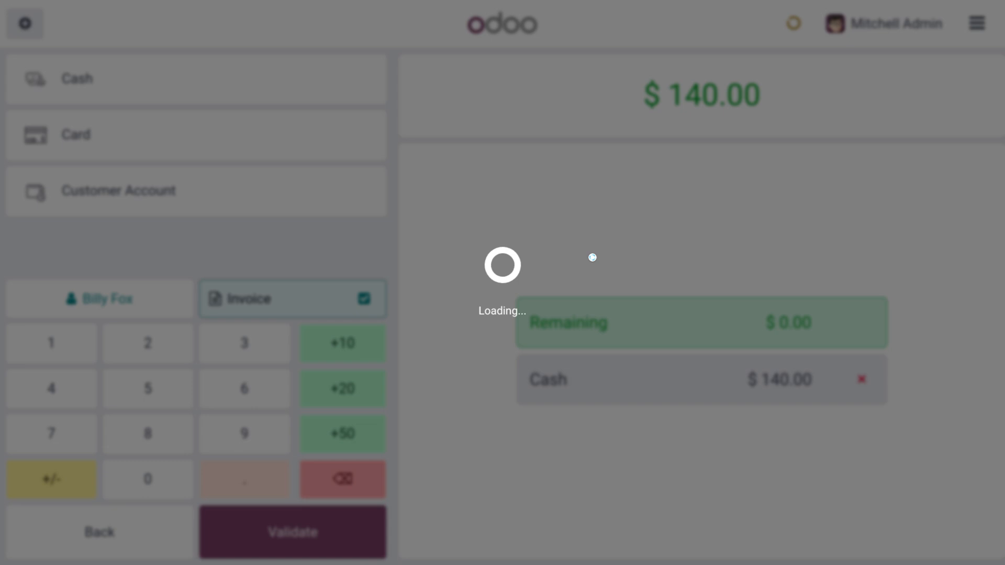
pyautogui.click(293, 532)
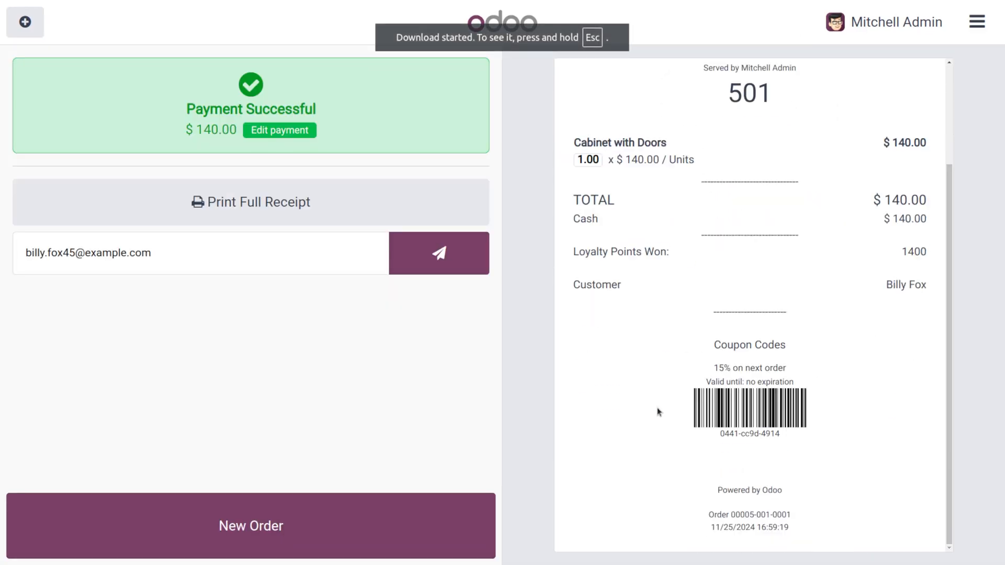
pyautogui.moveTo(695, 210)
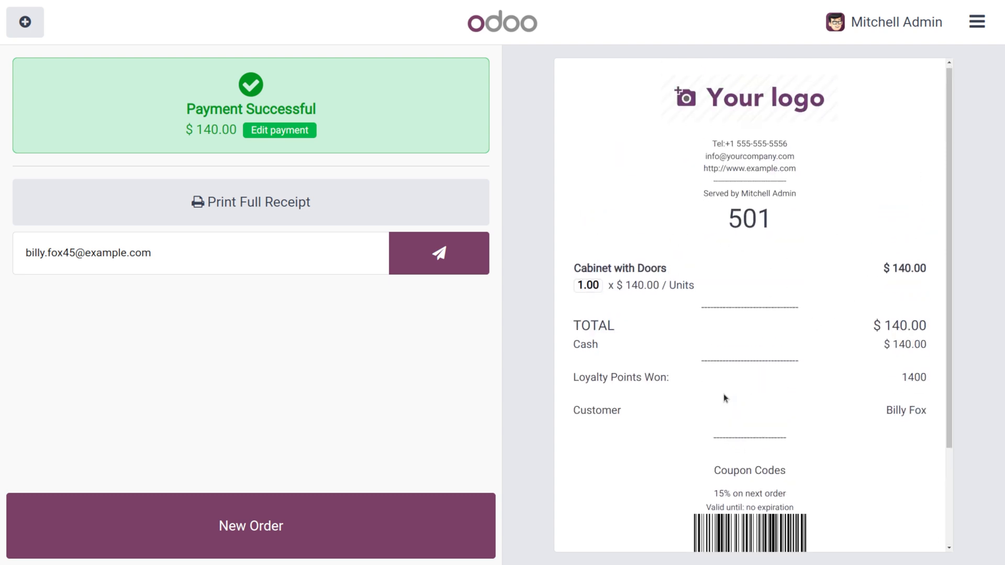
pyautogui.click(976, 22)
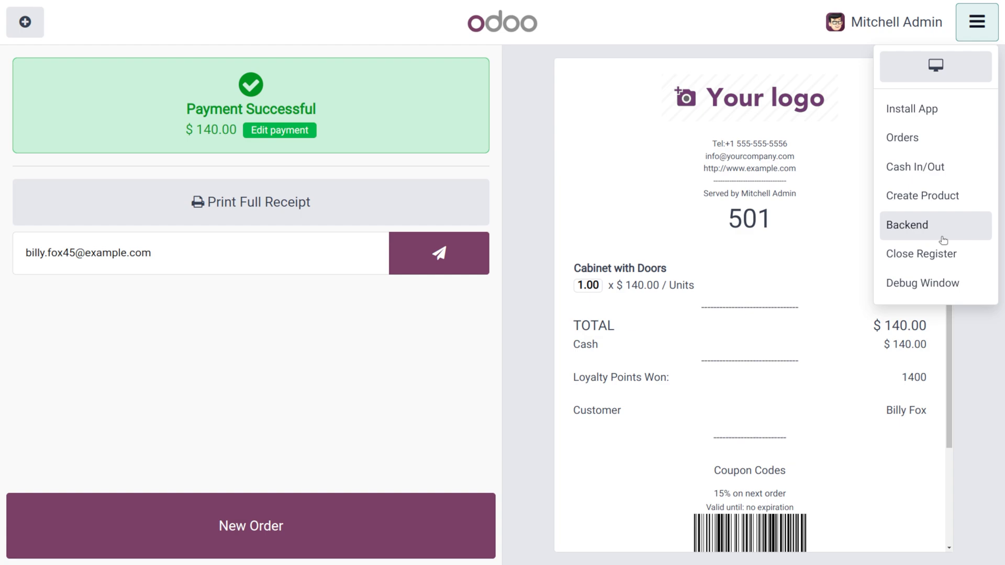
# Close the Furniture Shop register, proceeding despite the cash count difference.
pyautogui.click(921, 254)
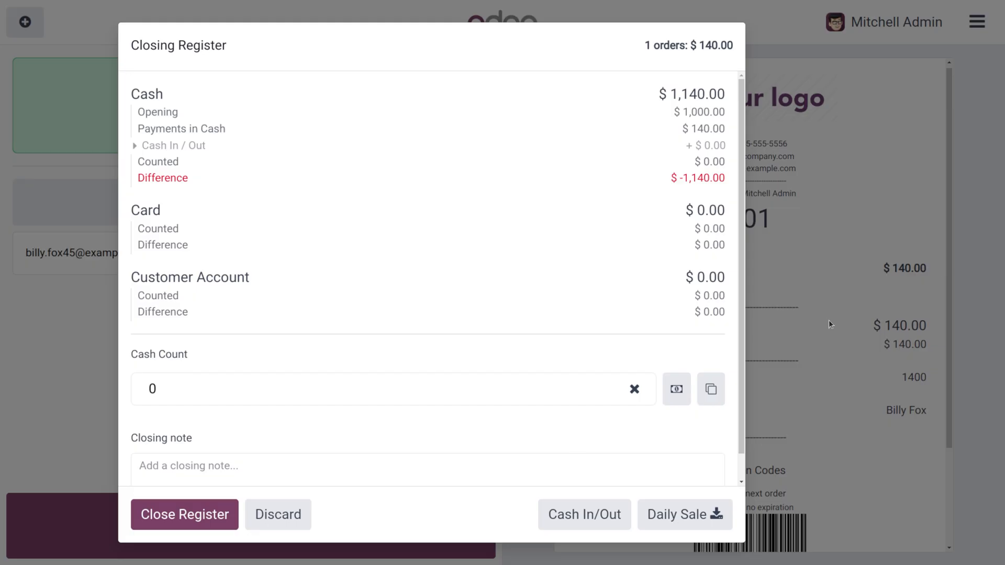
pyautogui.click(184, 514)
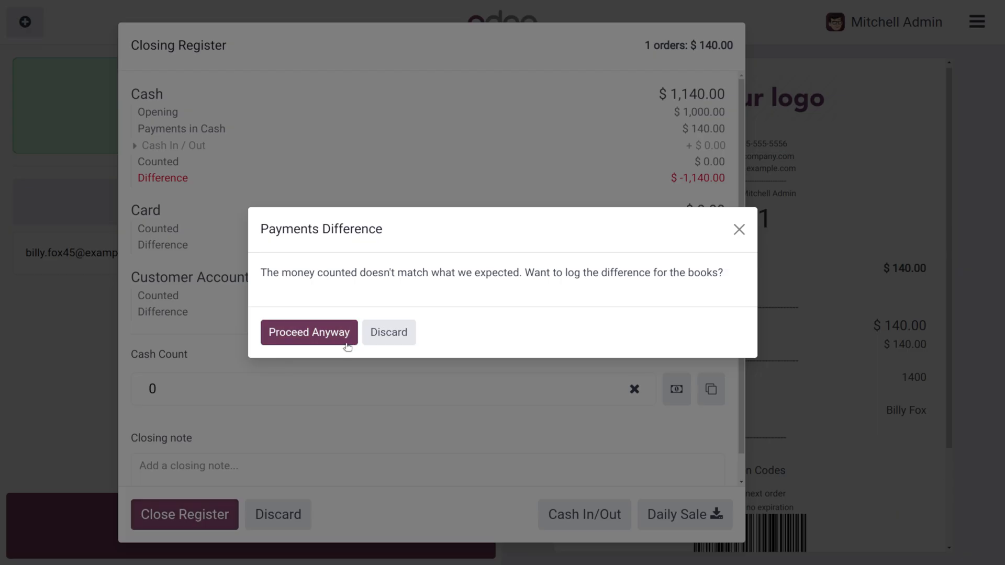
pyautogui.click(309, 333)
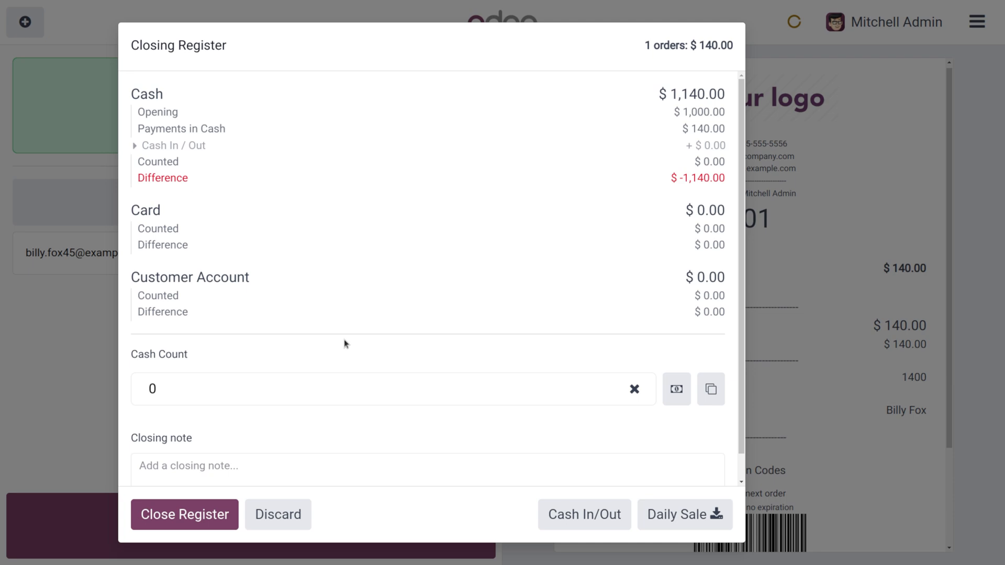
pyautogui.click(184, 514)
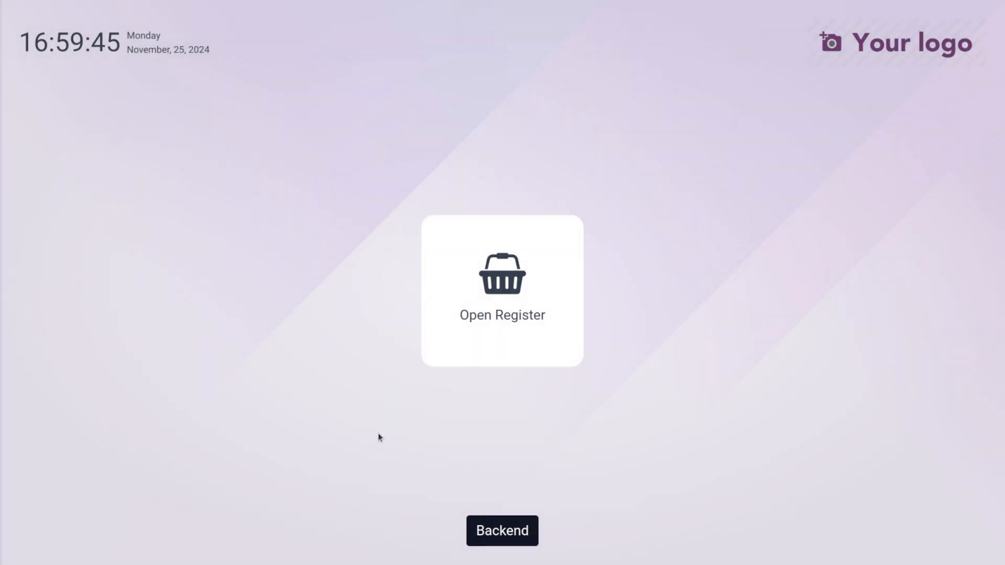
# Return to the back office and open Reporting > Orders analysis.
pyautogui.click(501, 531)
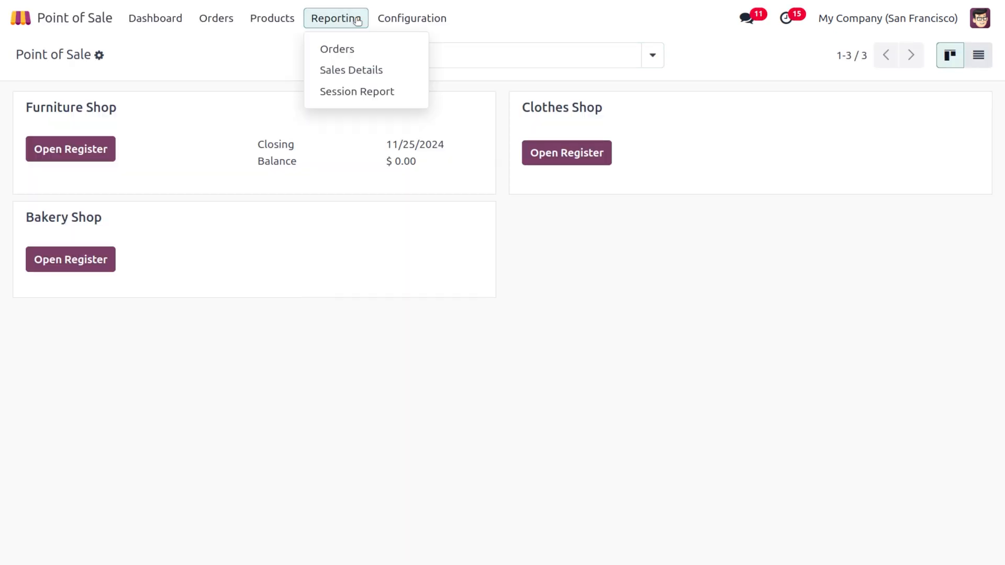
pyautogui.moveTo(351, 50)
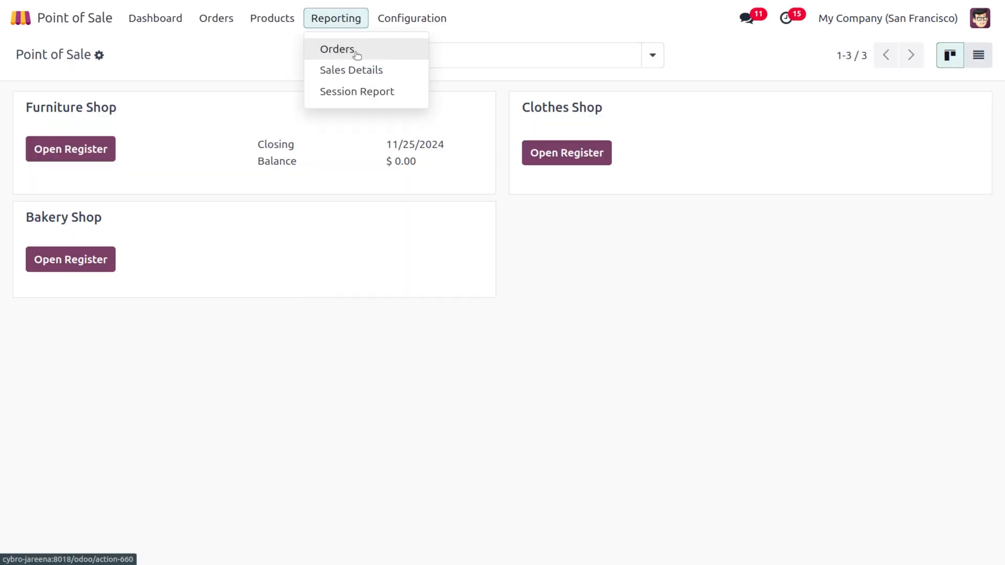
pyautogui.click(335, 49)
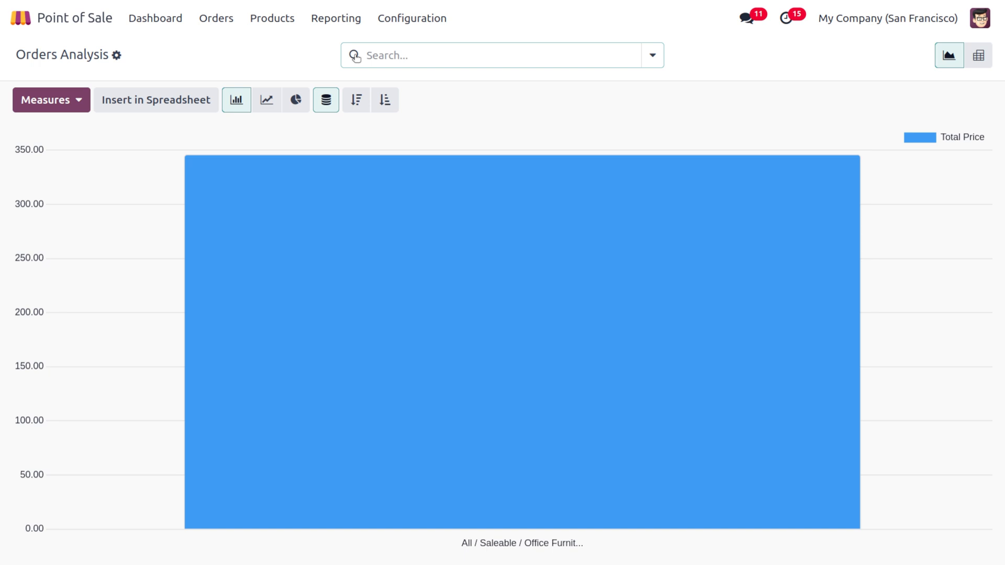
pyautogui.moveTo(626, 40)
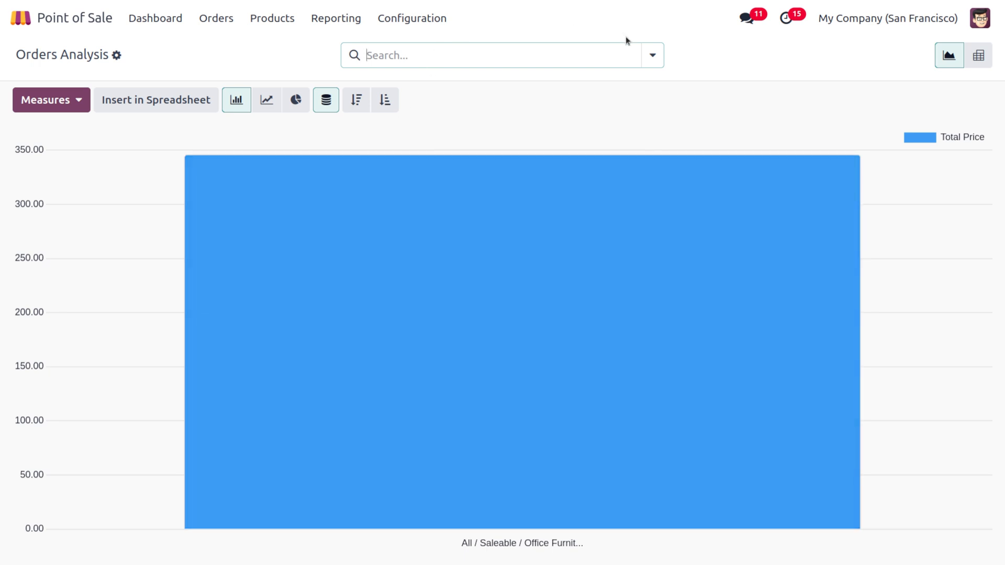
# Group the Orders Analysis chart by Product.
pyautogui.click(653, 55)
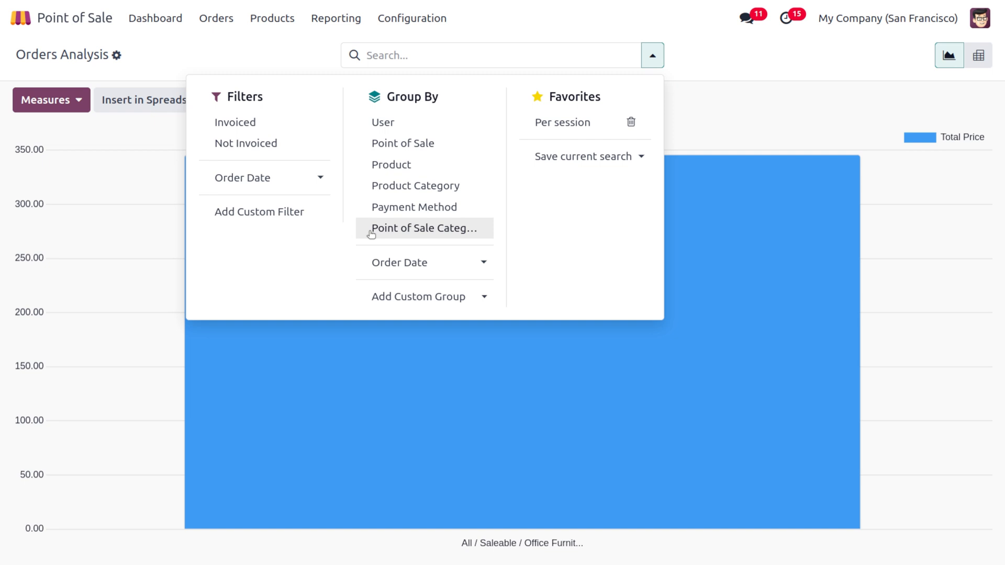
pyautogui.moveTo(417, 155)
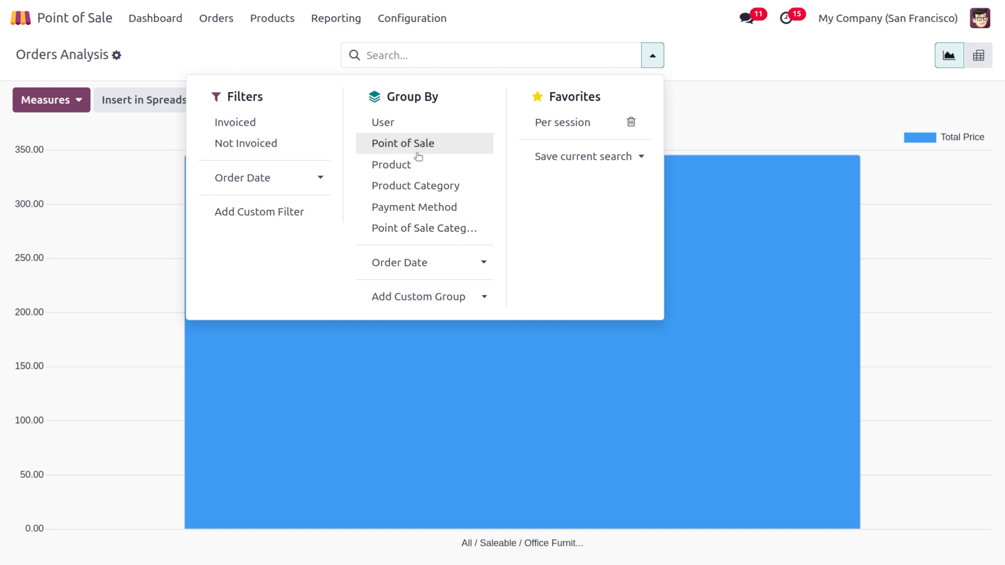
pyautogui.click(390, 166)
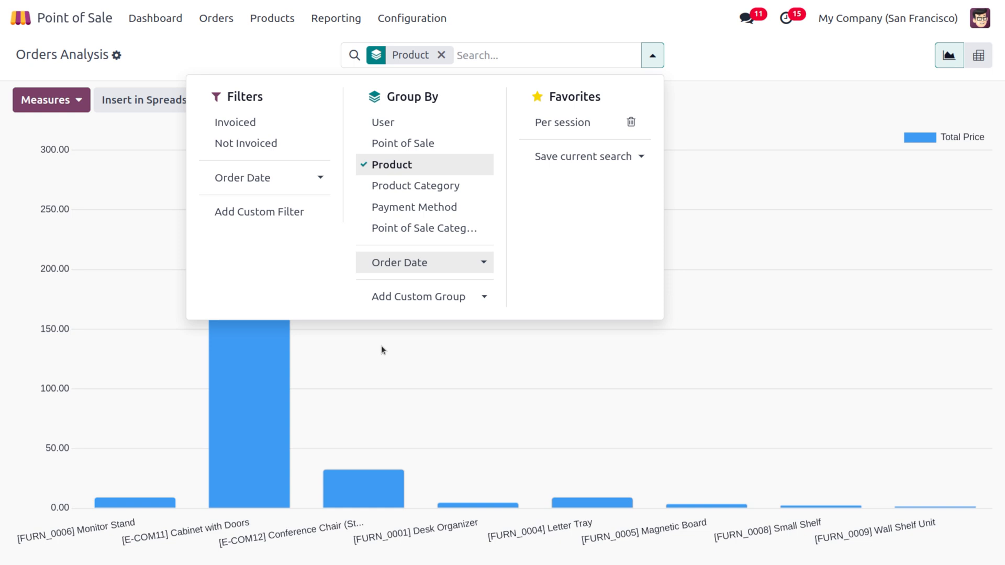
pyautogui.moveTo(280, 511)
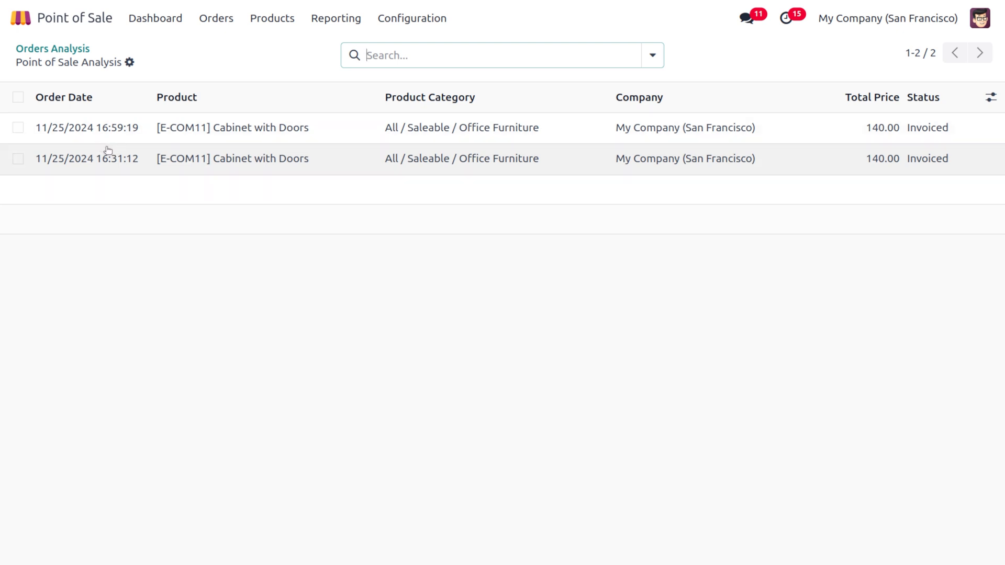
# Open the Cabinet with Doors order line record showing $140 total price and 19.50 margin.
pyautogui.click(86, 158)
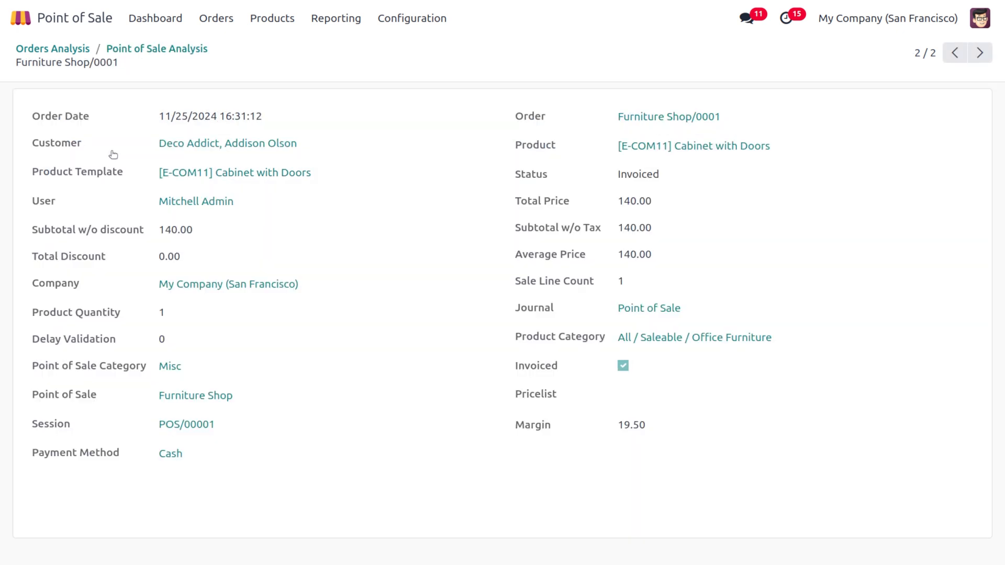
pyautogui.moveTo(204, 200)
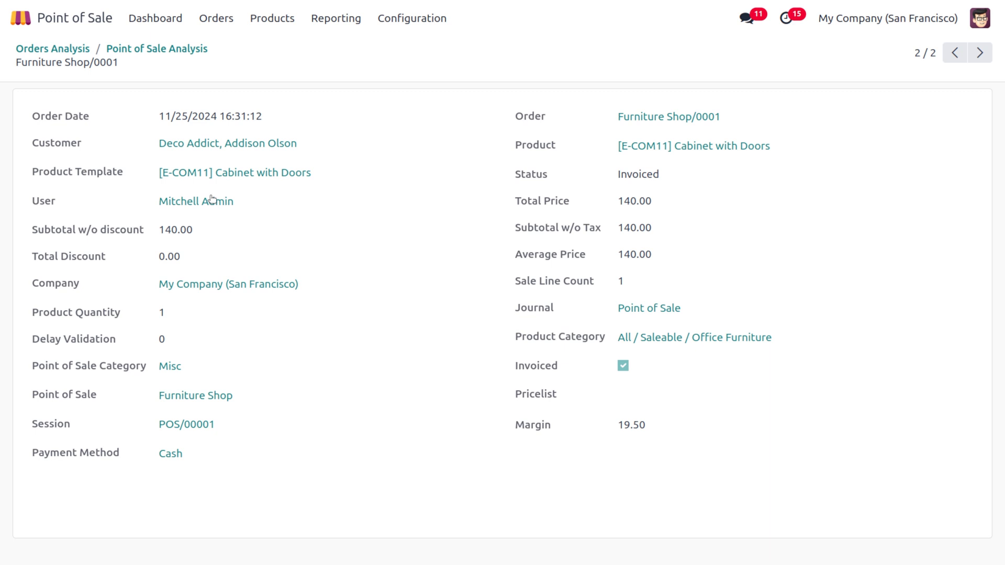
pyautogui.moveTo(227, 332)
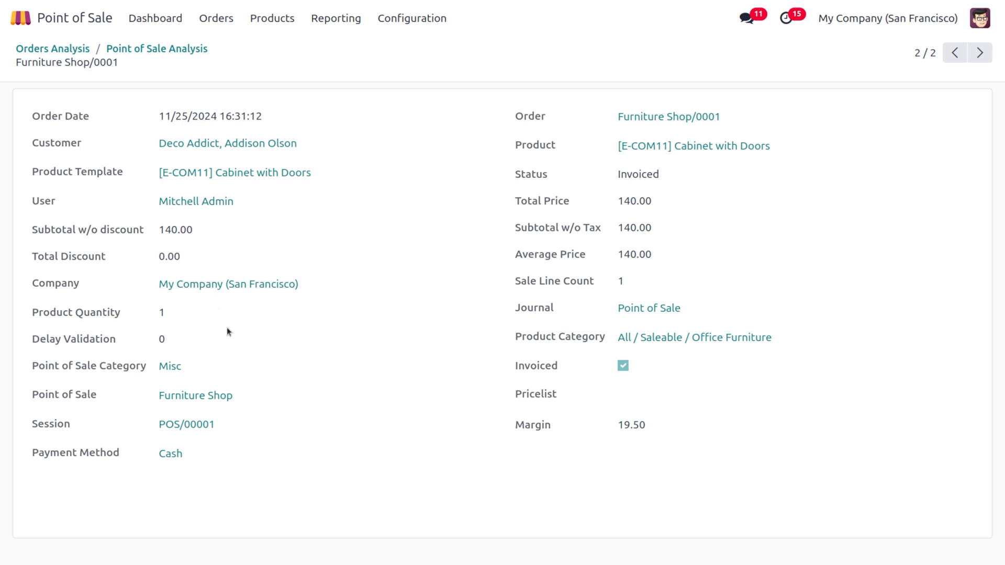
pyautogui.moveTo(605, 450)
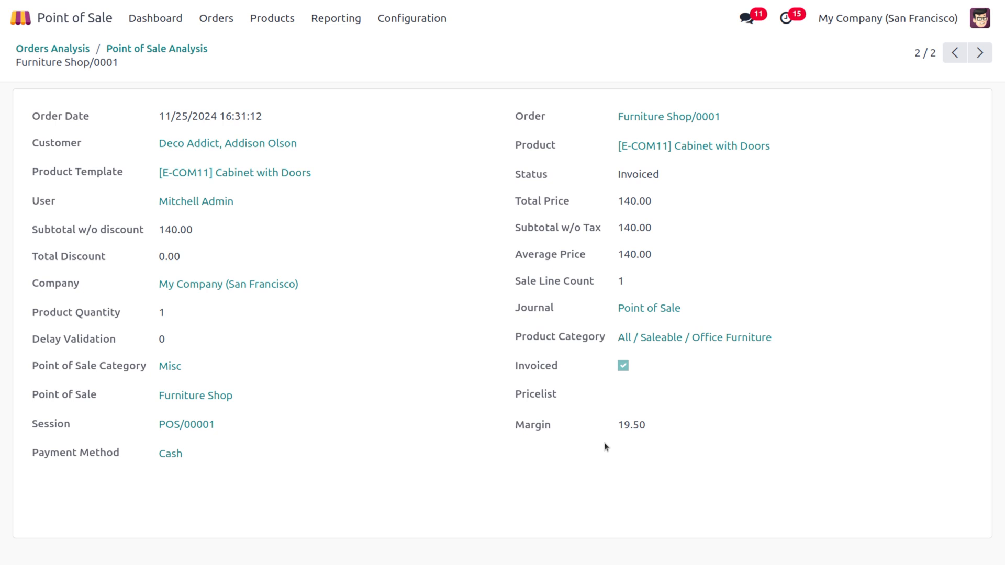
pyautogui.moveTo(153, 279)
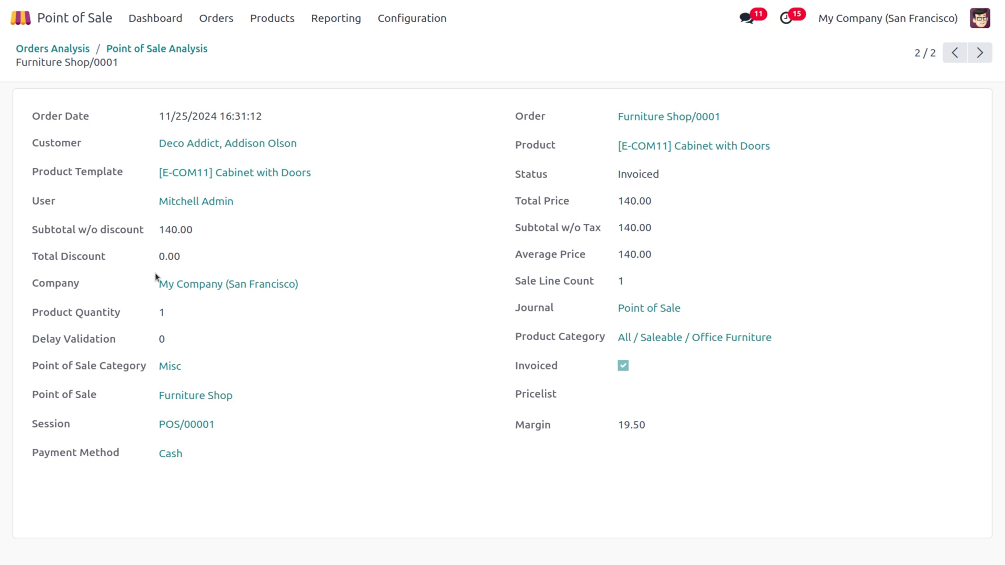
pyautogui.moveTo(152, 237)
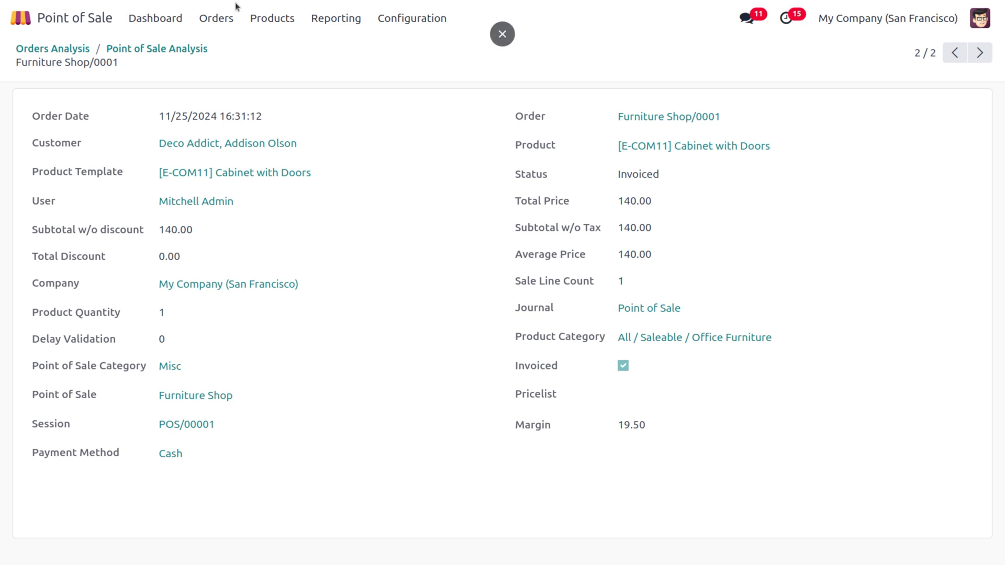
pyautogui.moveTo(260, 174)
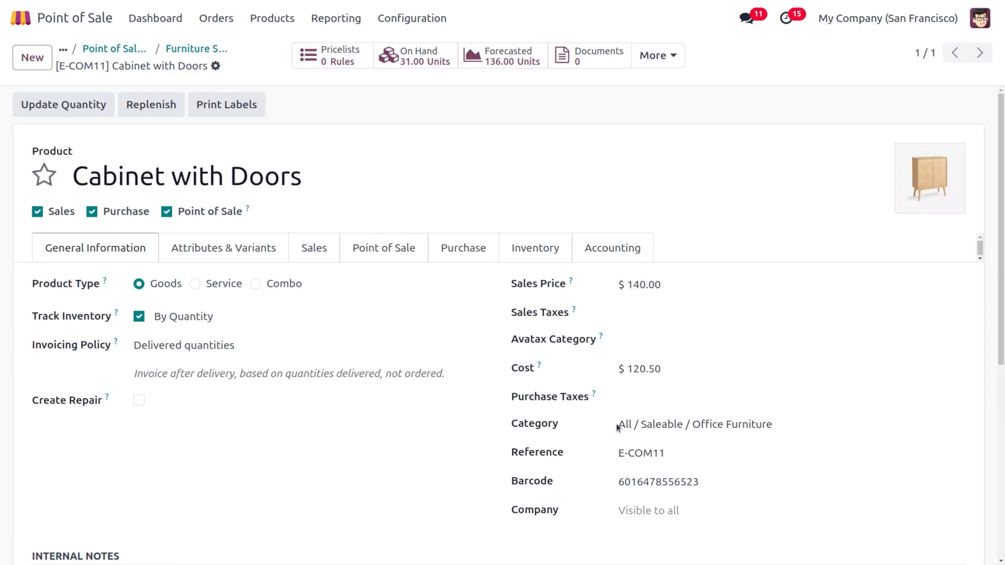
pyautogui.moveTo(667, 304)
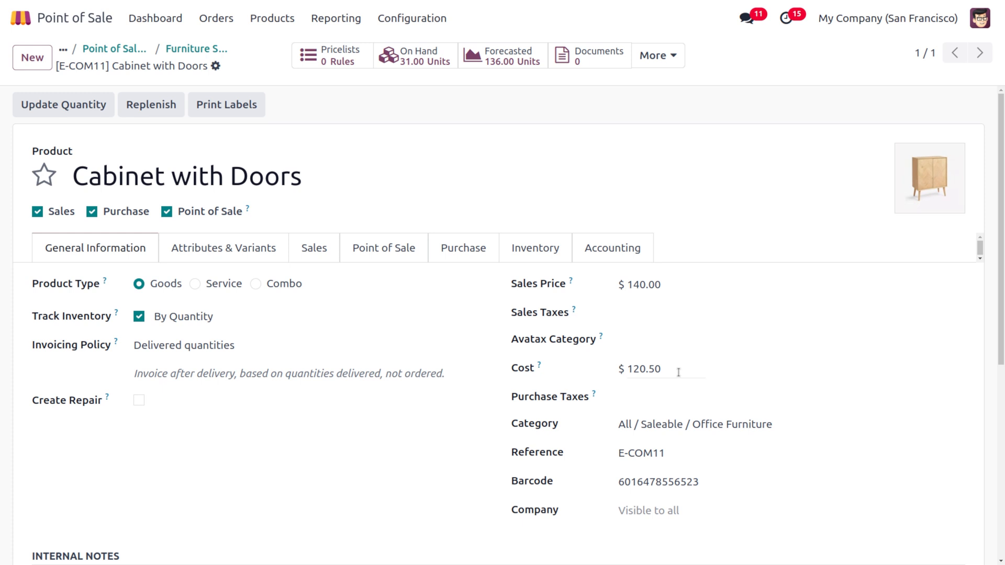
# Open the Cabinet with Doors product form and review its $140.00 sales price and $120.50 cost.
pyautogui.click(689, 337)
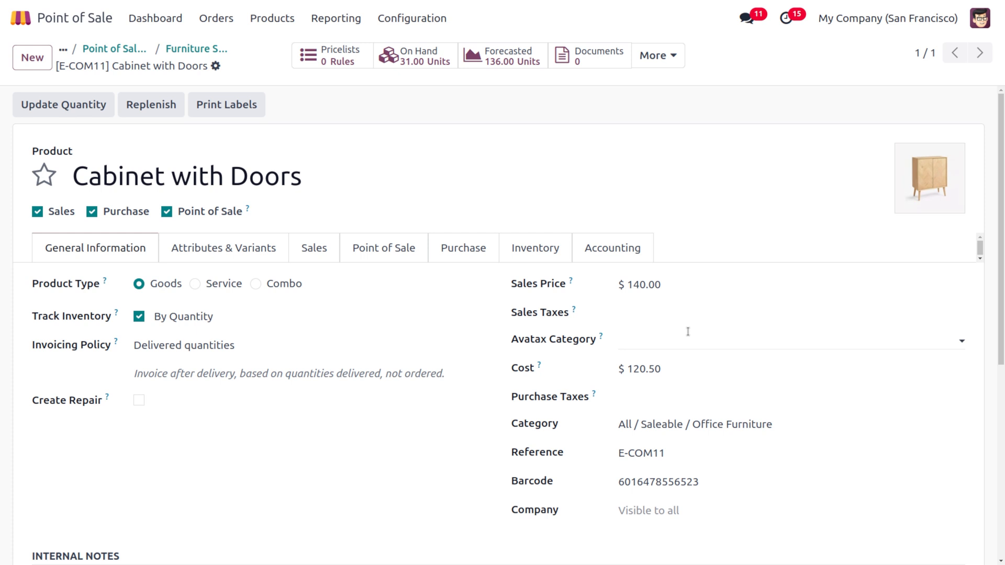
pyautogui.moveTo(737, 262)
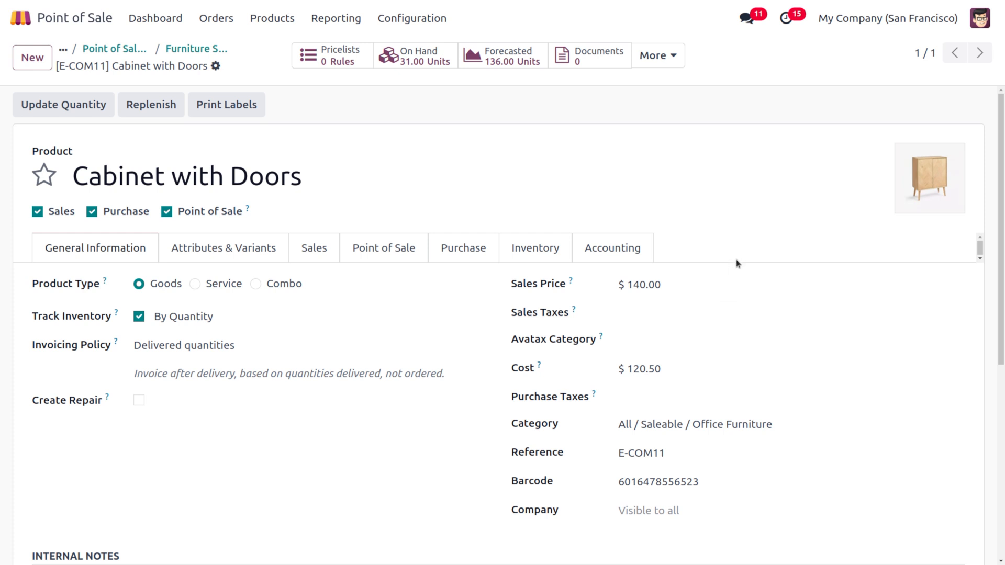
pyautogui.moveTo(634, 391)
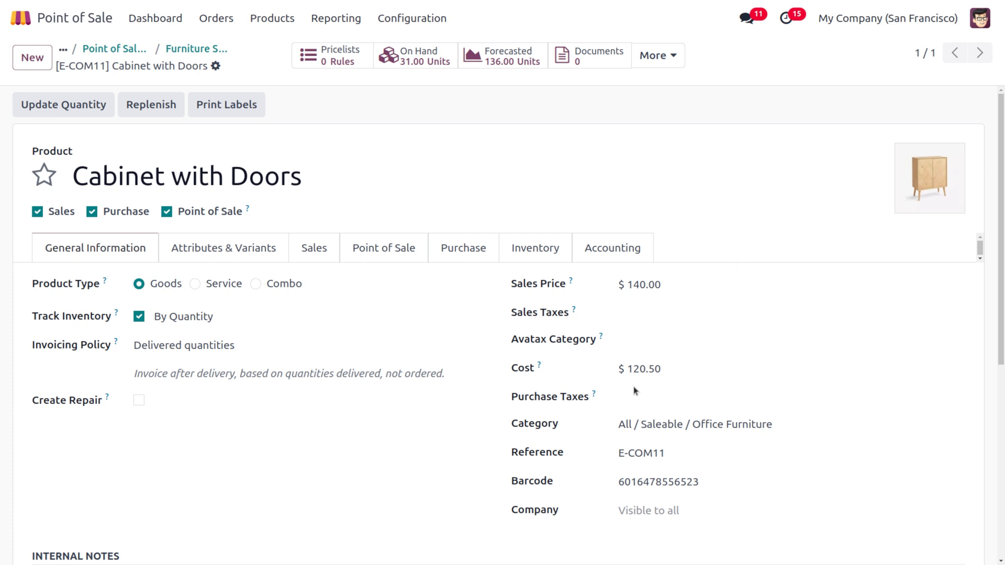
pyautogui.click(654, 369)
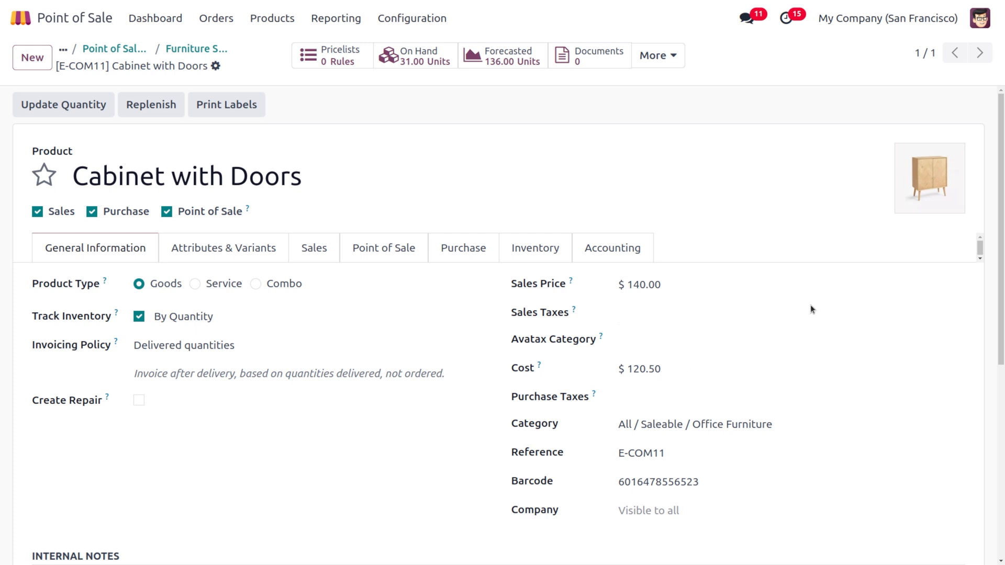
pyautogui.click(762, 346)
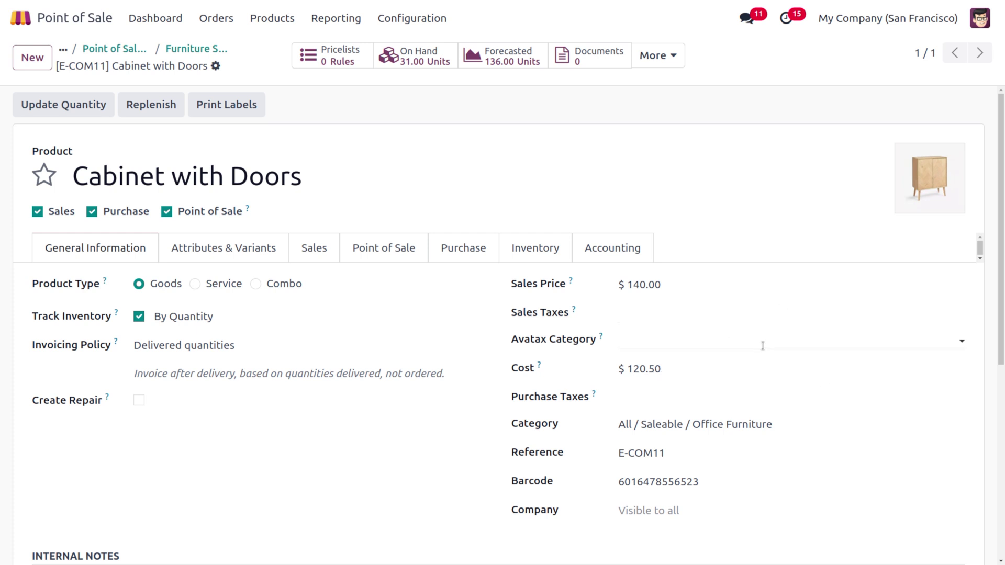